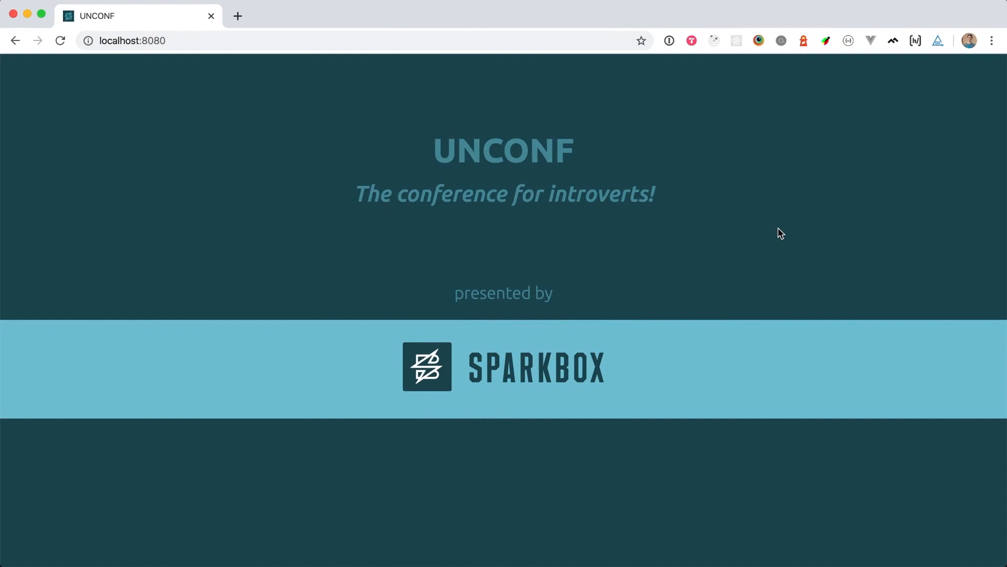
{"action": "mouse_move", "coordinate": [745, 297]}
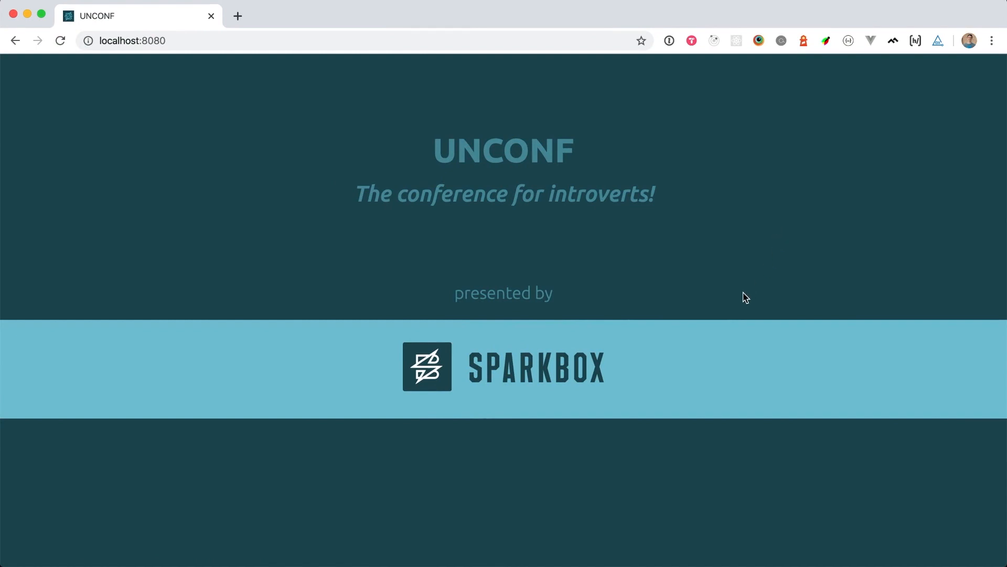
{"action": "mouse_move", "coordinate": [454, 402]}
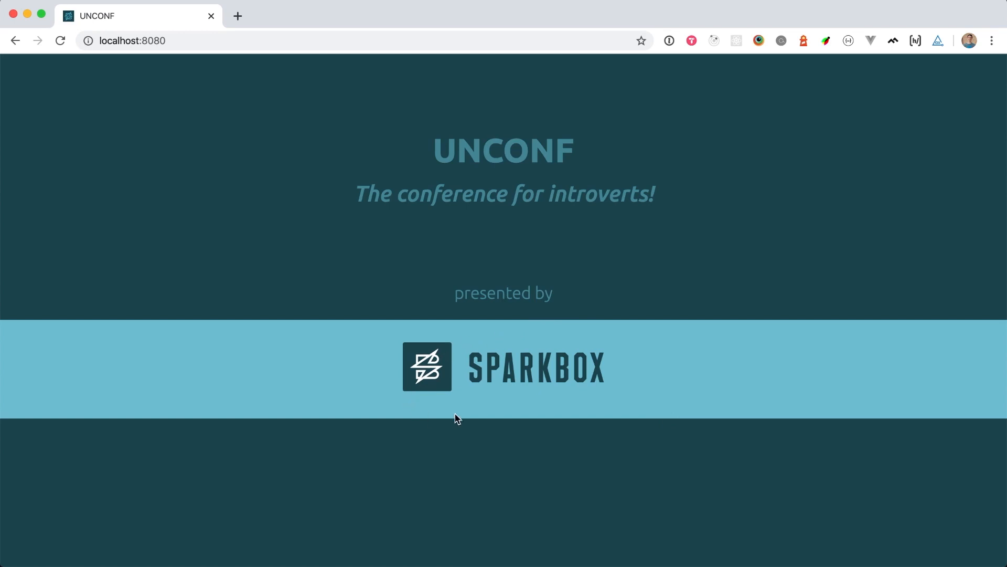
{"action": "mouse_move", "coordinate": [568, 411]}
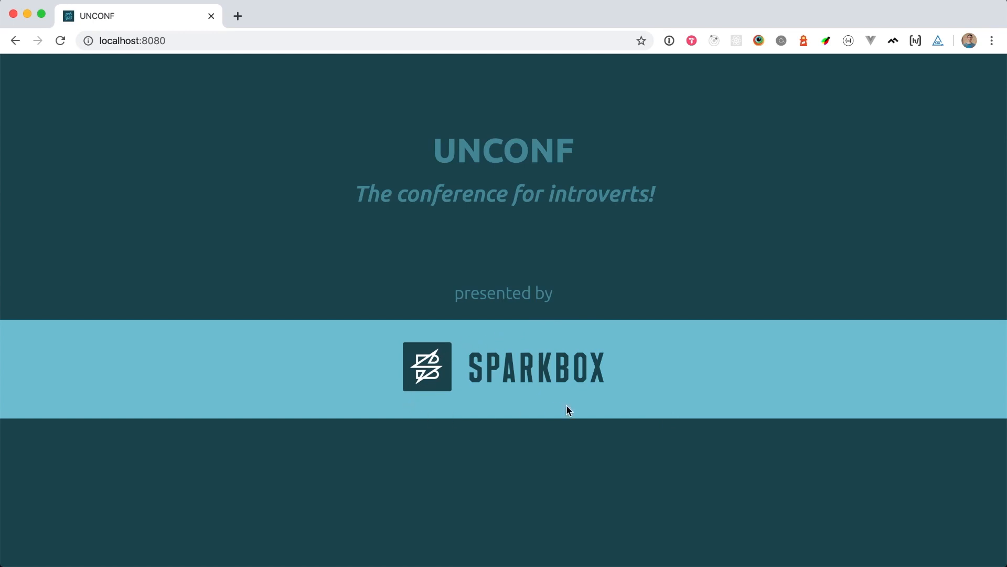
{"action": "mouse_move", "coordinate": [938, 41]}
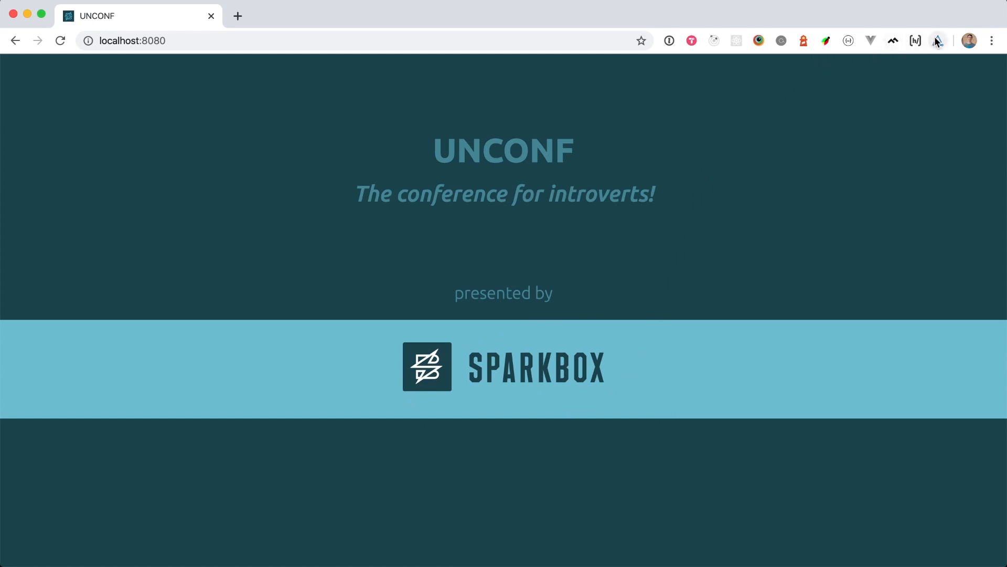
{"action": "mouse_move", "coordinate": [937, 41]}
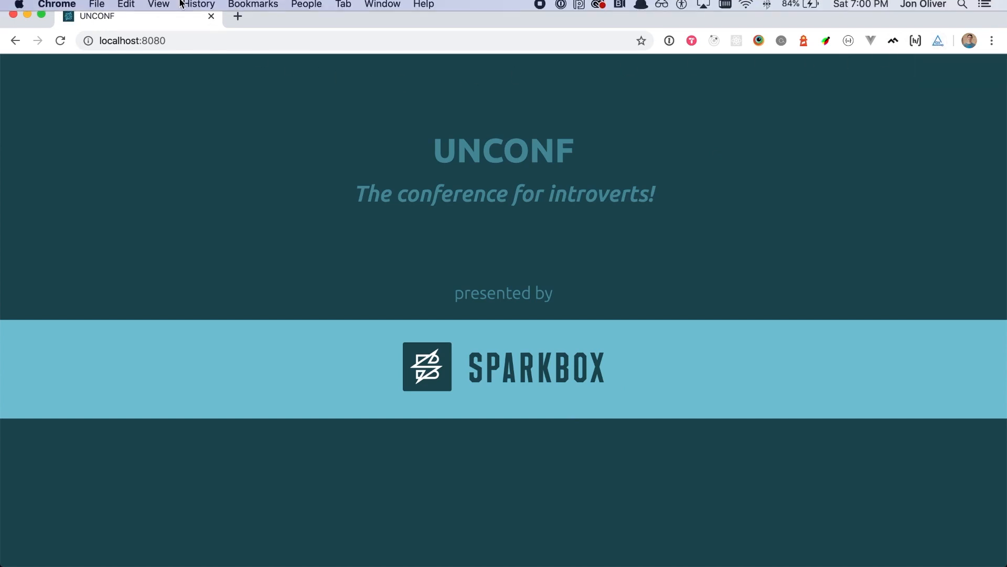
Bring up DevTools for localhost:8080 and switch to the axe accessibility panel.
{"action": "left_click", "coordinate": [159, 7]}
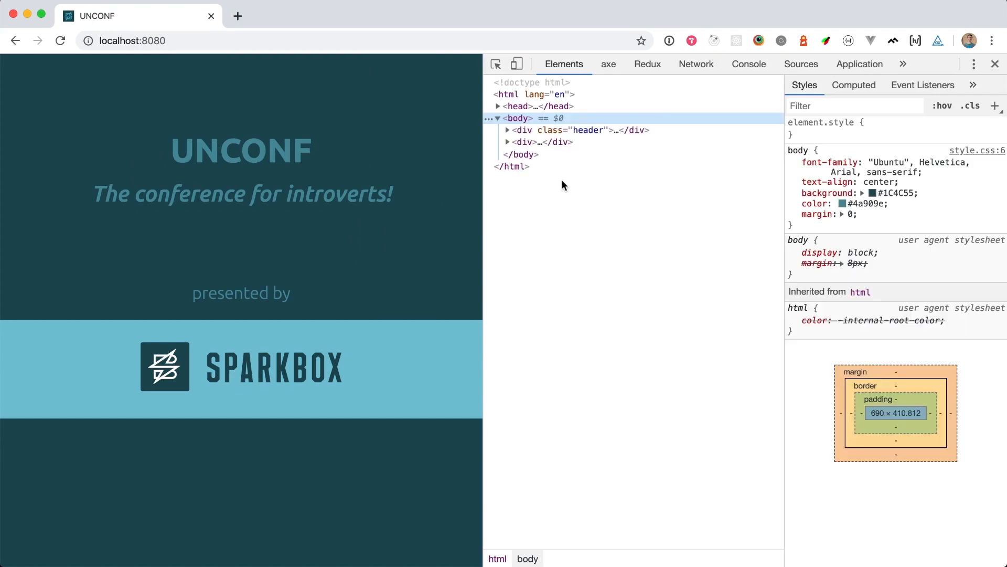
{"action": "left_click", "coordinate": [608, 64]}
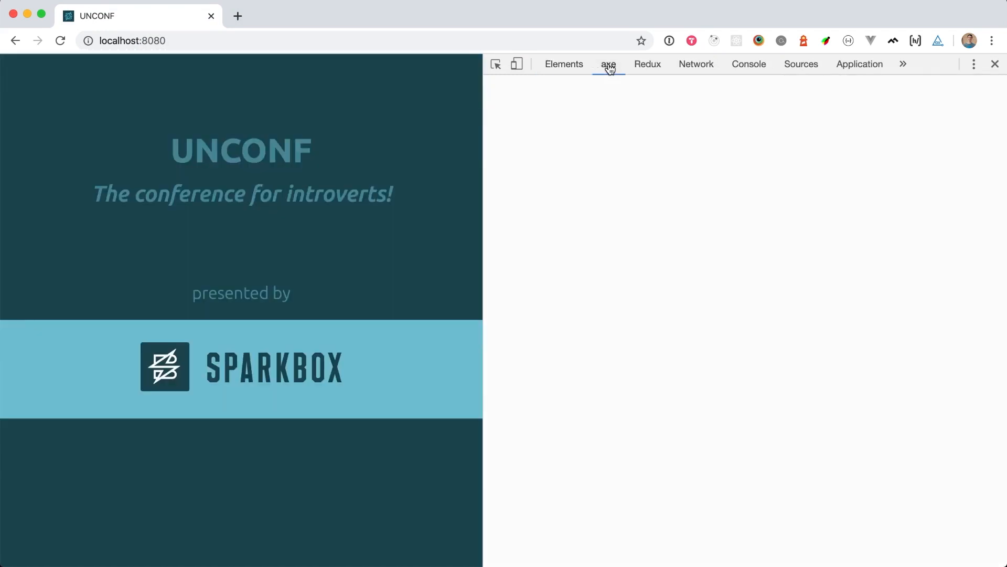
{"action": "left_click", "coordinate": [607, 64]}
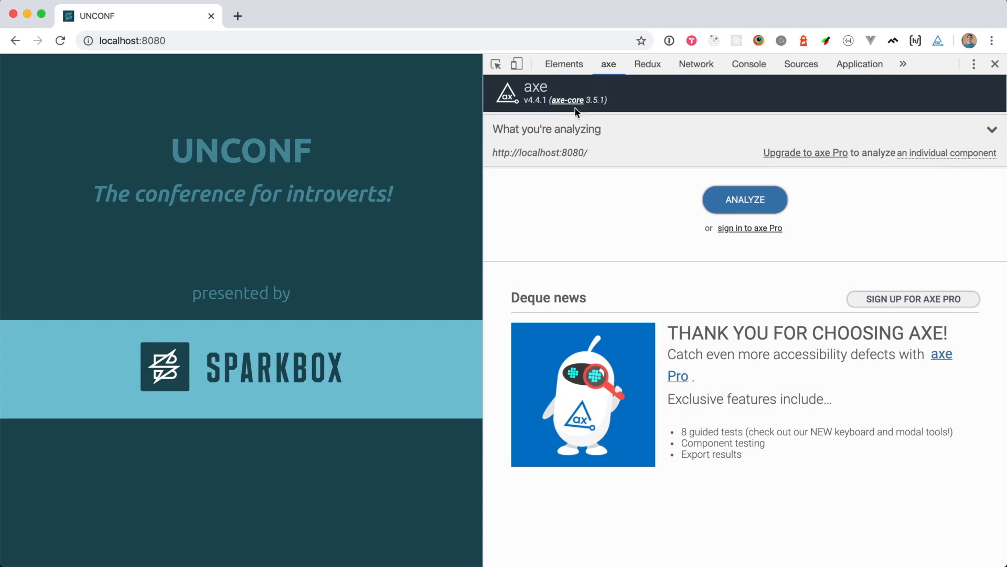
{"action": "mouse_move", "coordinate": [579, 176]}
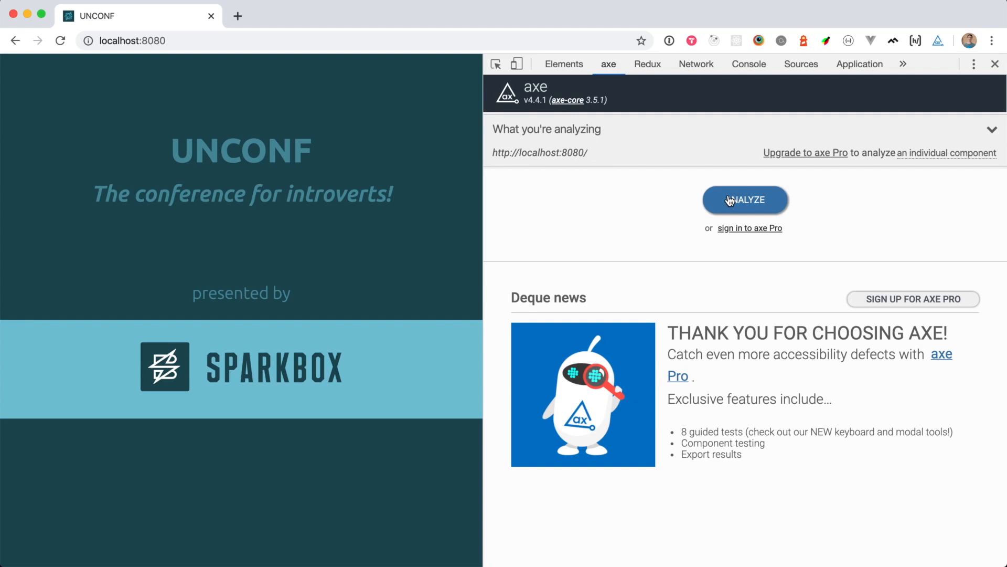
Run the axe scan (10 issues) and show the colour-contrast issue for .header__main.
{"action": "left_click", "coordinate": [745, 199]}
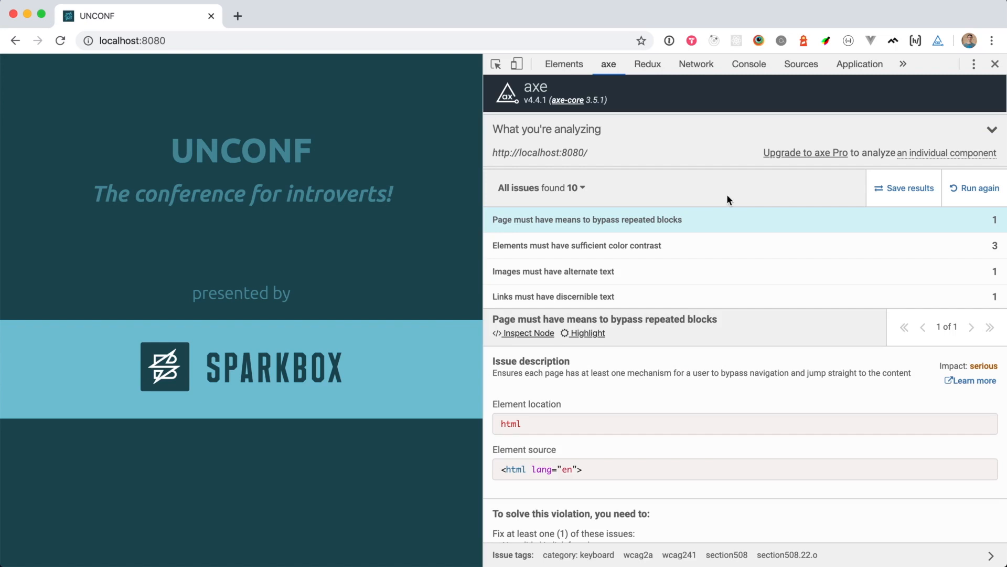
{"action": "mouse_move", "coordinate": [589, 250]}
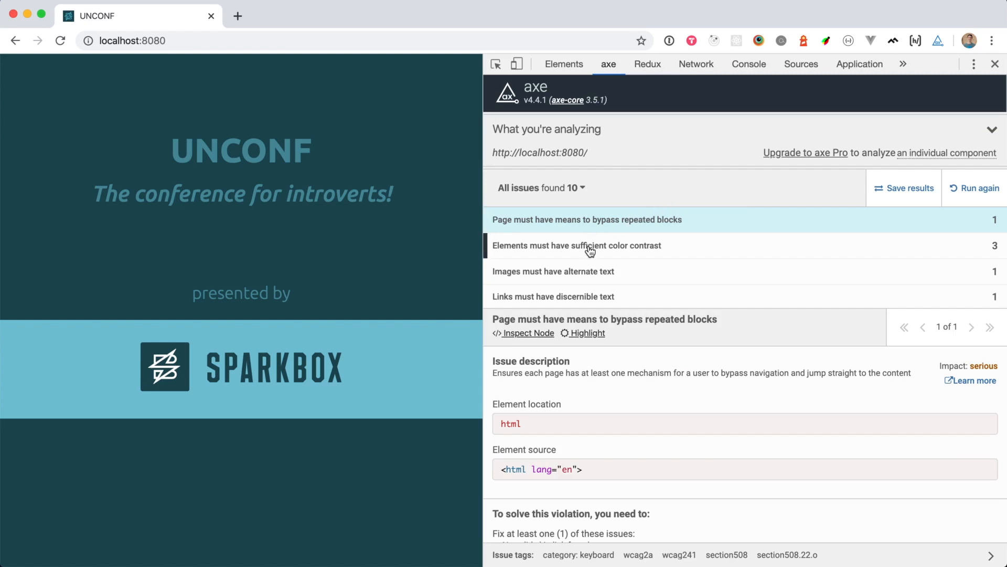
{"action": "left_click", "coordinate": [576, 246]}
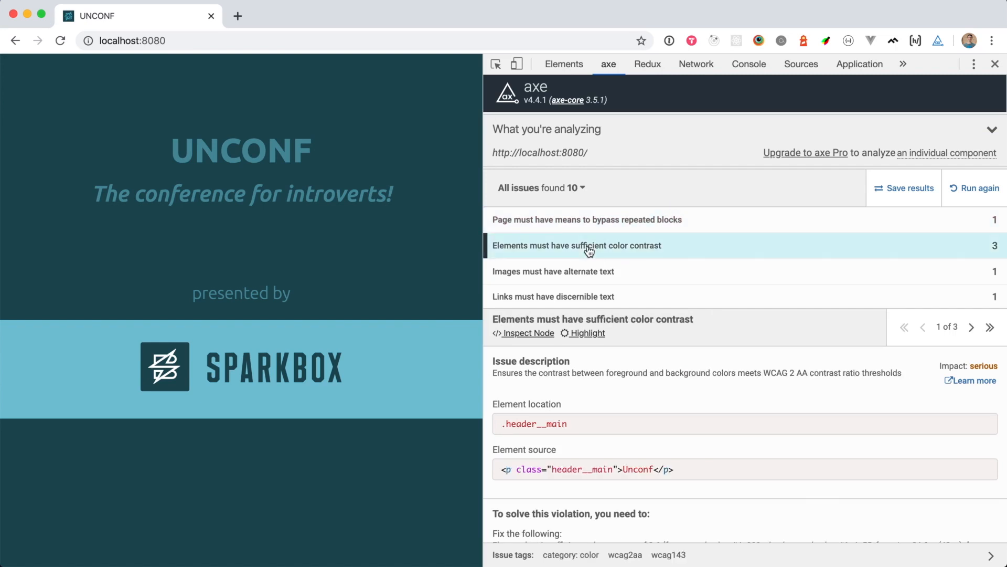
{"action": "mouse_move", "coordinate": [974, 253]}
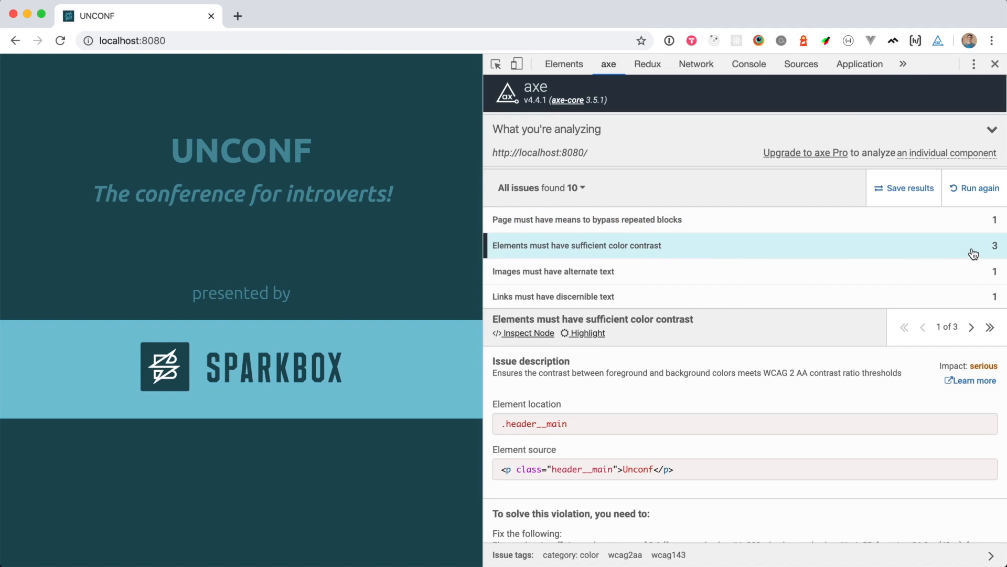
{"action": "mouse_move", "coordinate": [736, 261]}
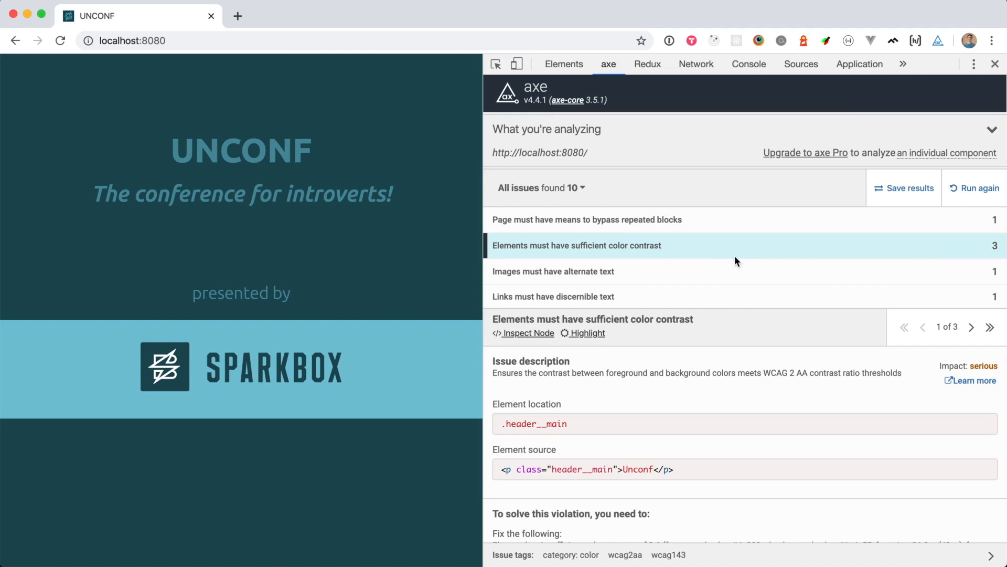
{"action": "mouse_move", "coordinate": [634, 255]}
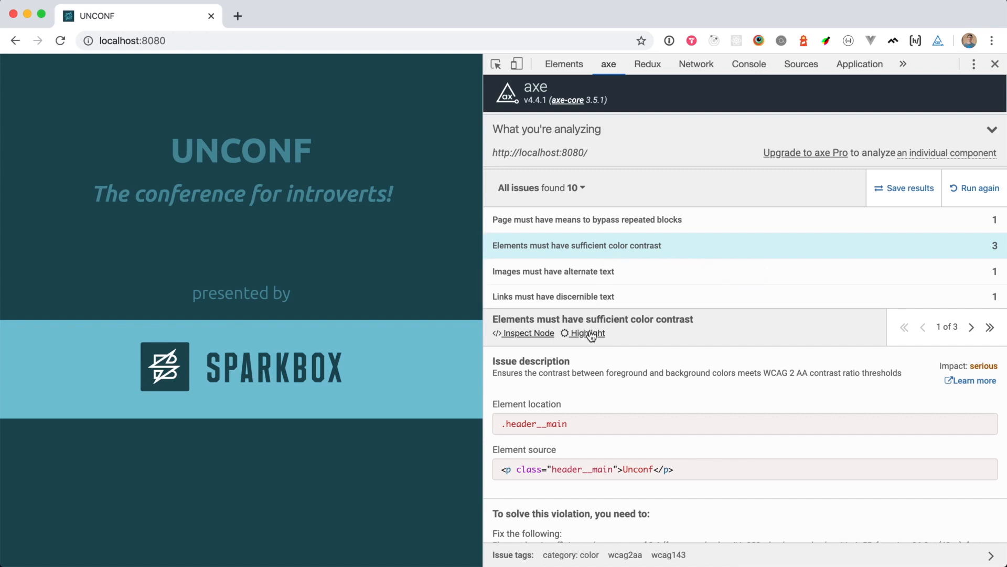
Highlight and step through all three low-contrast elements, reading the 'presented by' 2.6 ratio fix.
{"action": "left_click", "coordinate": [583, 333]}
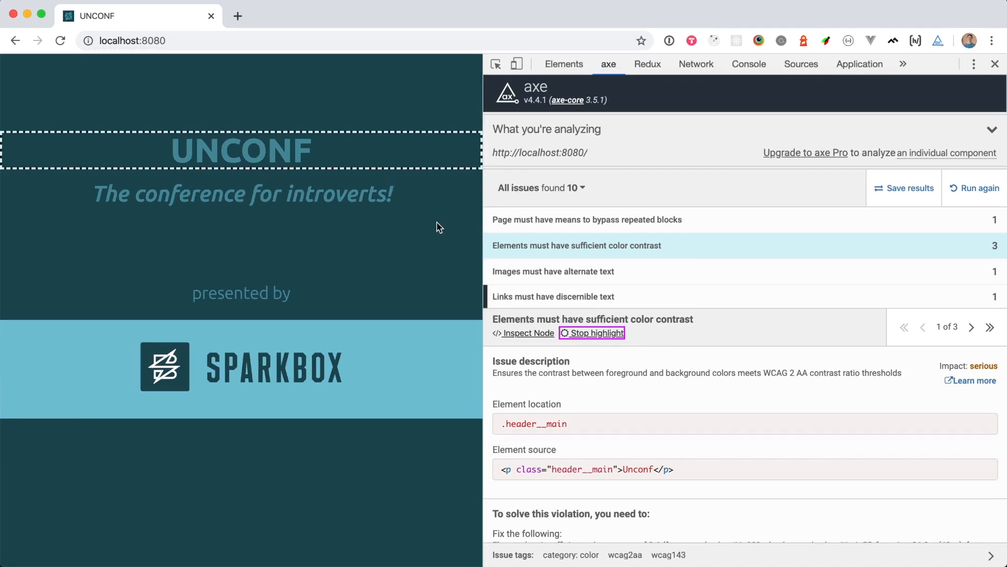
{"action": "left_click", "coordinate": [972, 327]}
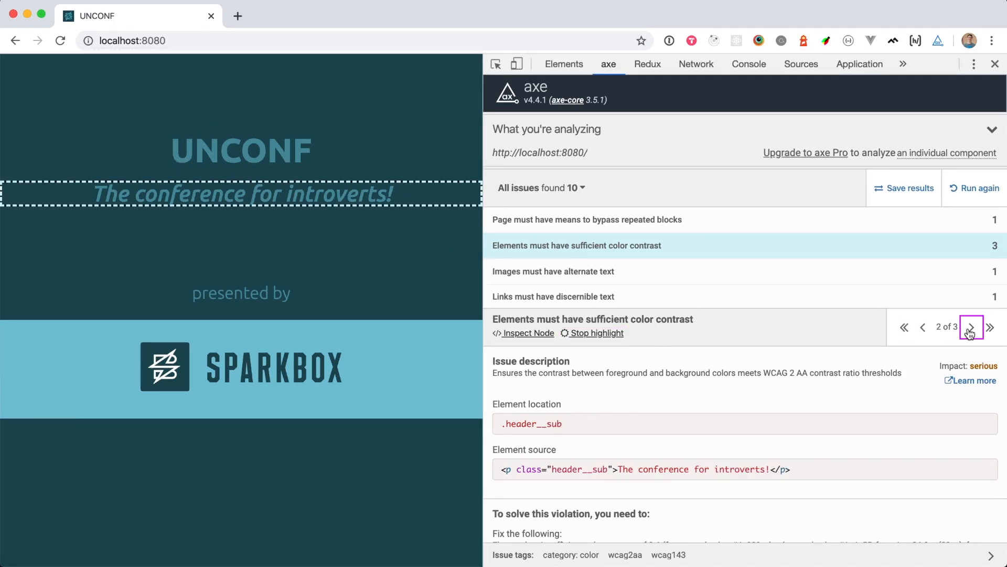
{"action": "left_click", "coordinate": [970, 327]}
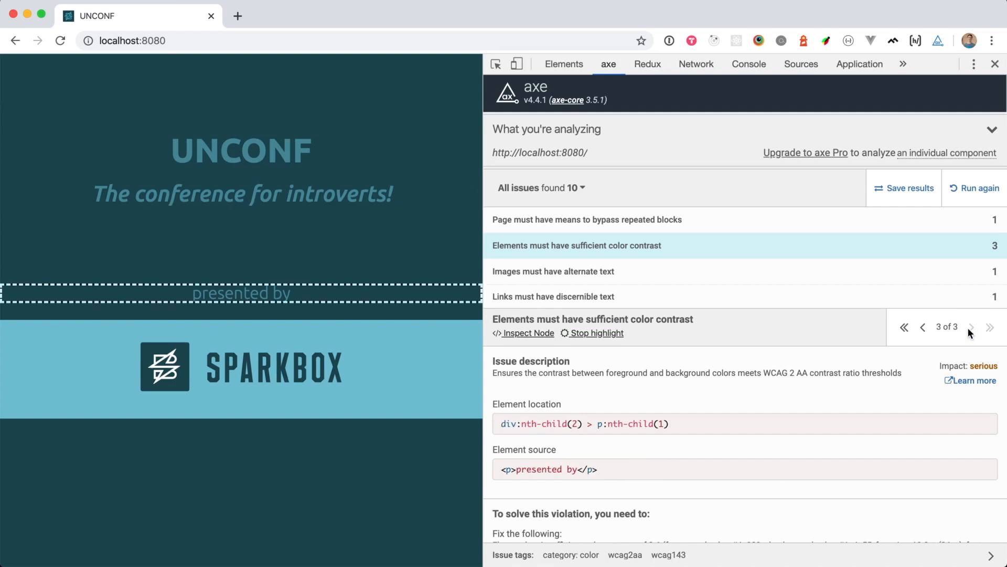
{"action": "mouse_move", "coordinate": [617, 371]}
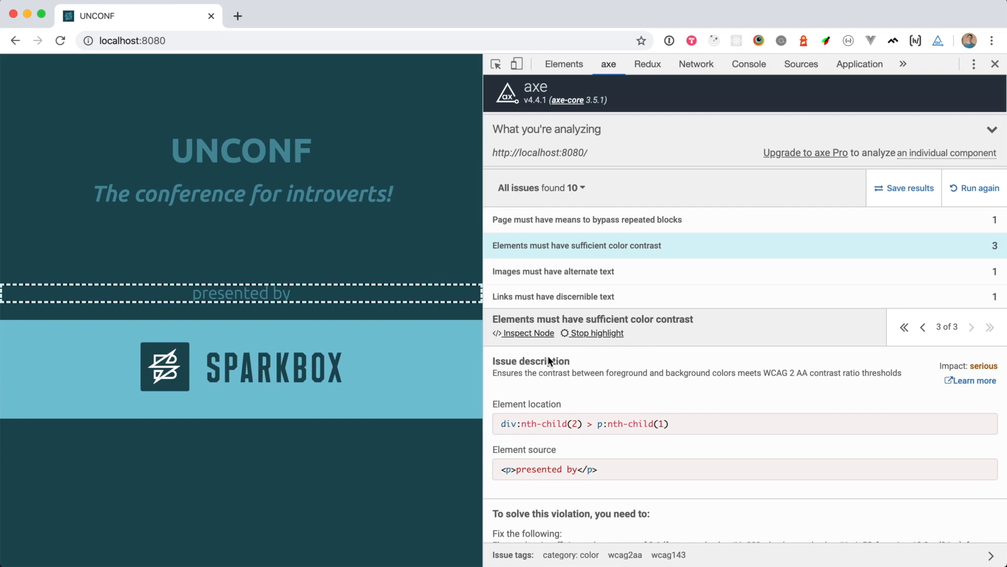
{"action": "mouse_move", "coordinate": [503, 384]}
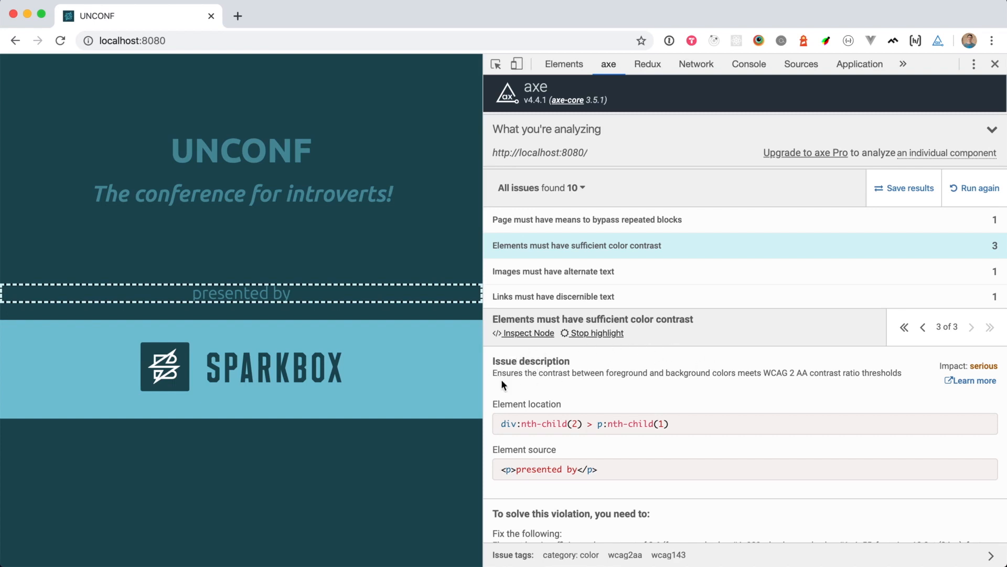
{"action": "scroll", "scroll_direction": "down", "scroll_amount": 3}
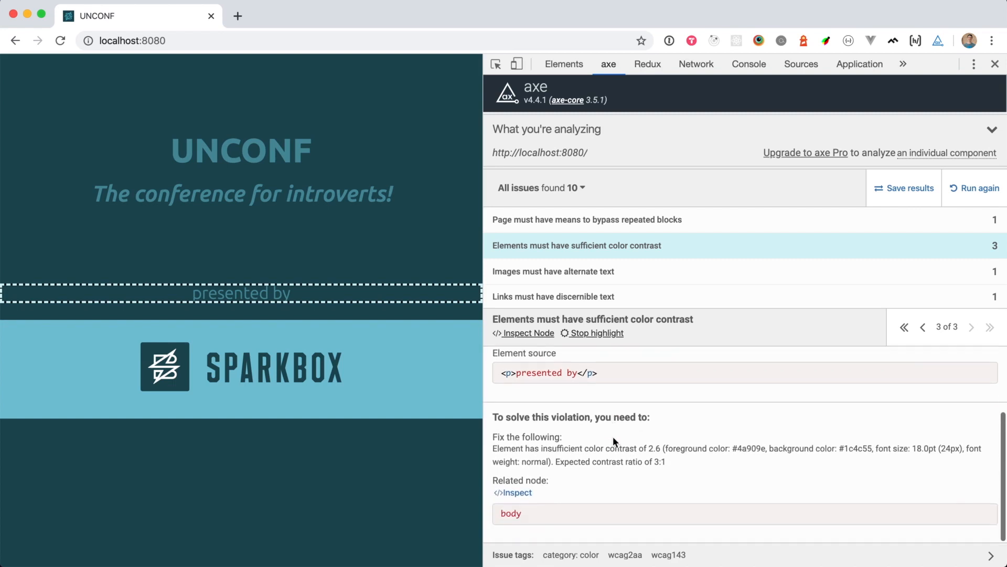
{"action": "mouse_move", "coordinate": [568, 416]}
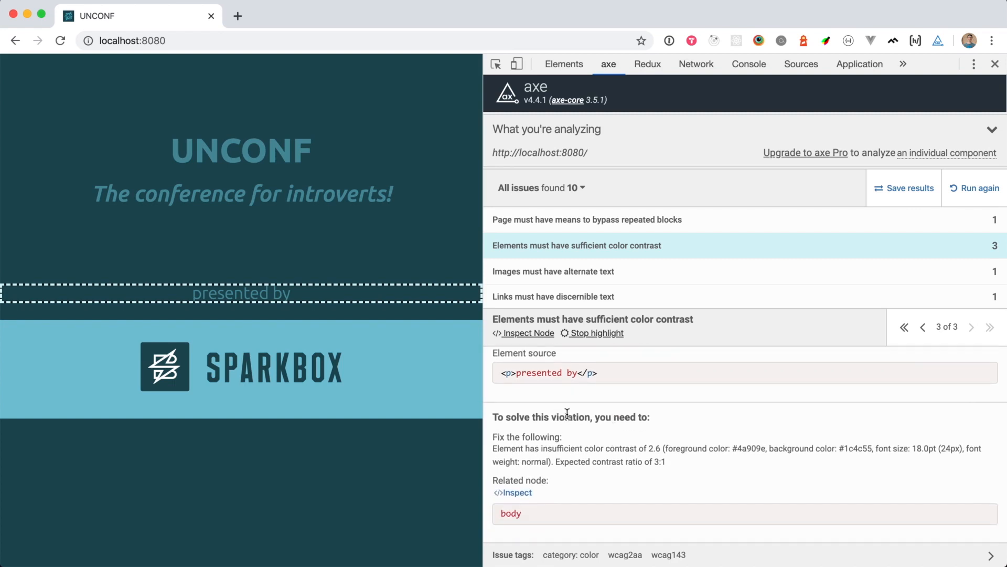
{"action": "mouse_move", "coordinate": [536, 275]}
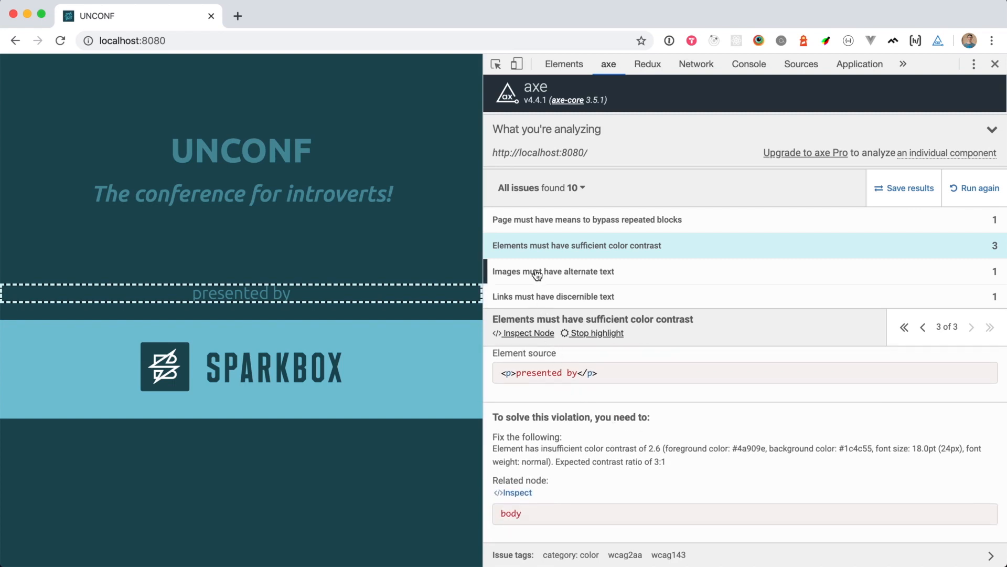
Review the Sparkbox logo's missing alt text, then the seesparkbox.com link lacking discernible text.
{"action": "left_click", "coordinate": [553, 271]}
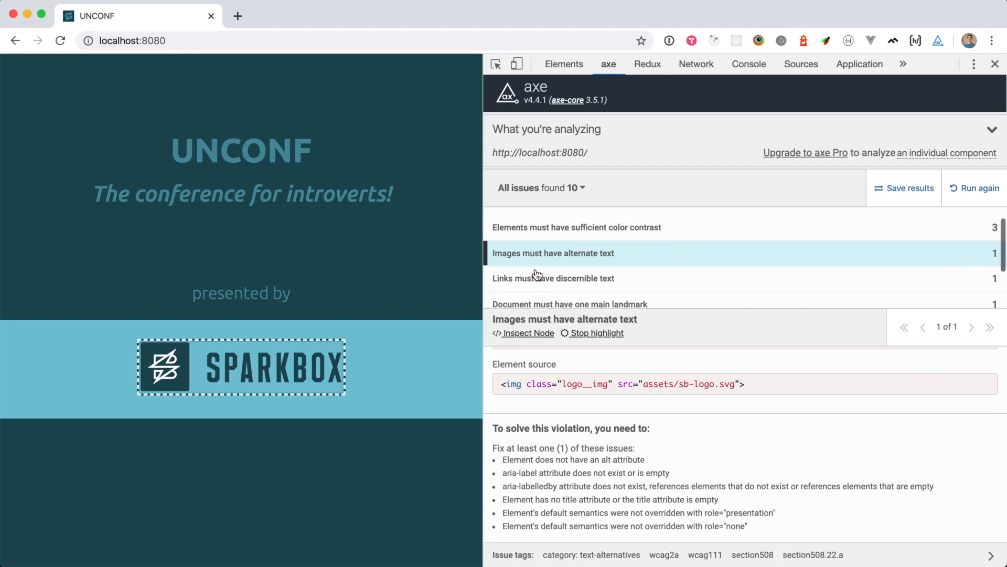
{"action": "scroll", "scroll_direction": "down", "scroll_amount": 3}
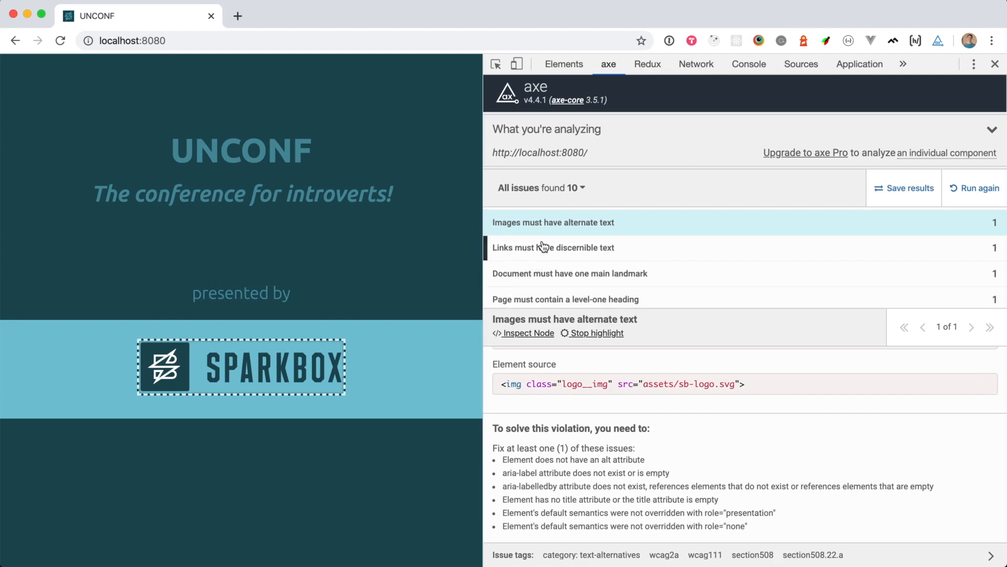
{"action": "left_click", "coordinate": [553, 247]}
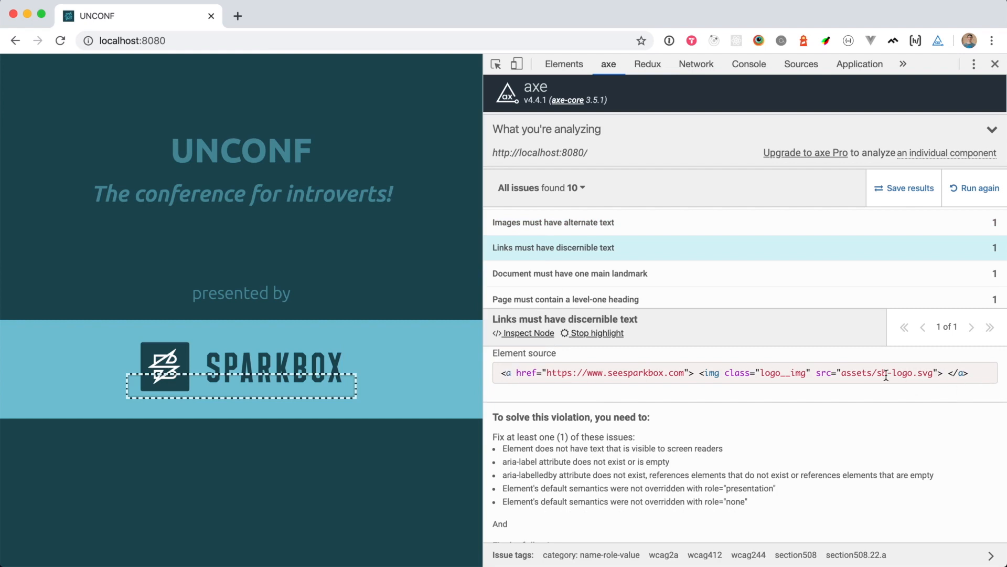
{"action": "mouse_move", "coordinate": [633, 391]}
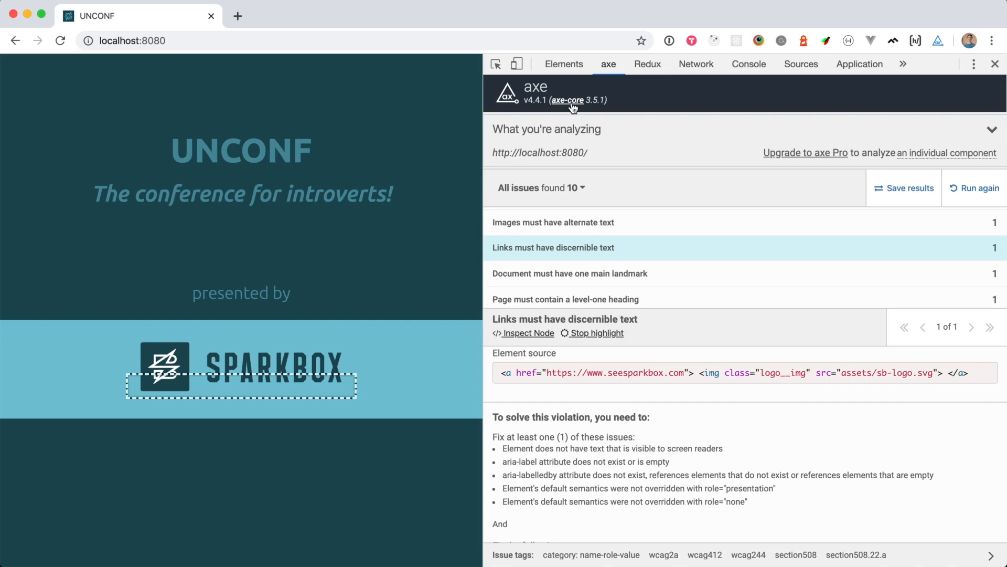
{"action": "mouse_move", "coordinate": [568, 105]}
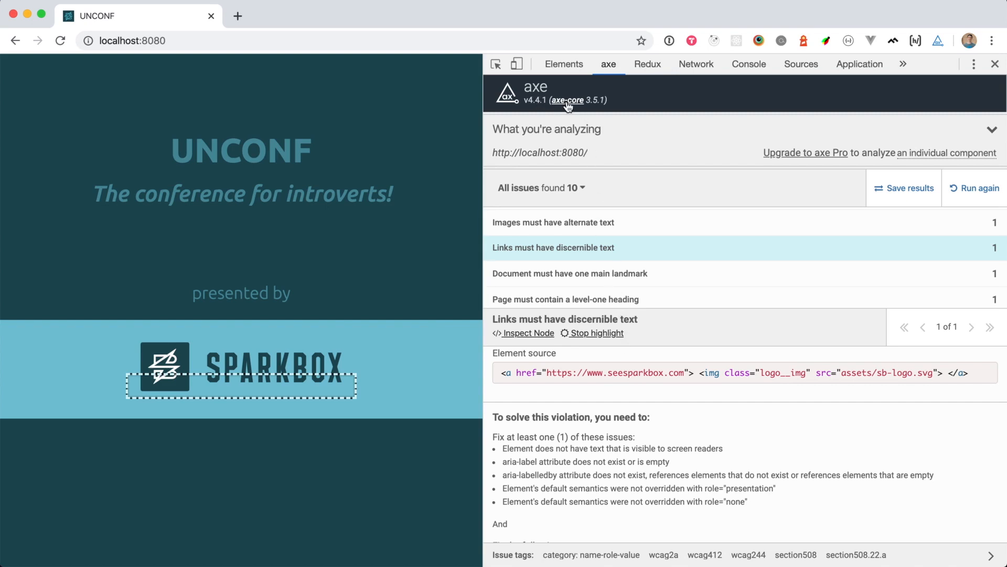
{"action": "mouse_move", "coordinate": [568, 101]}
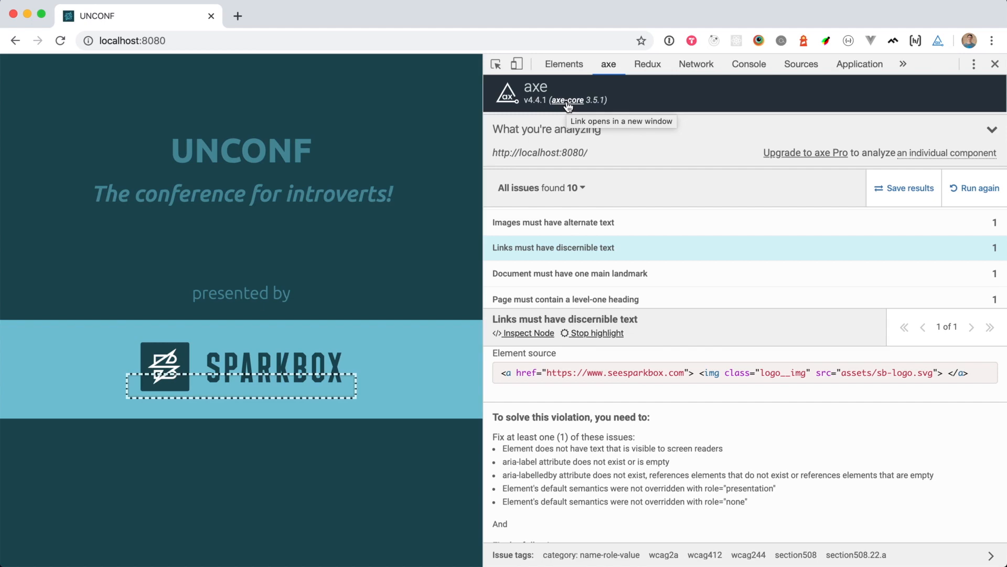
Go to the dequelabs/axe-core GitHub repo and read the README's Getting started npm install section.
{"action": "left_click", "coordinate": [569, 99]}
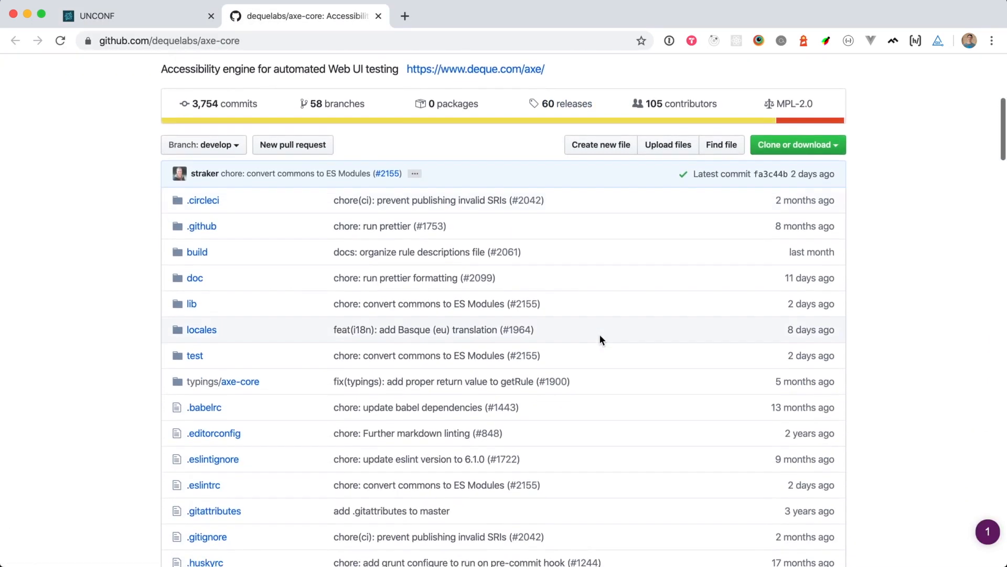
{"action": "scroll", "scroll_direction": "down", "scroll_amount": 3}
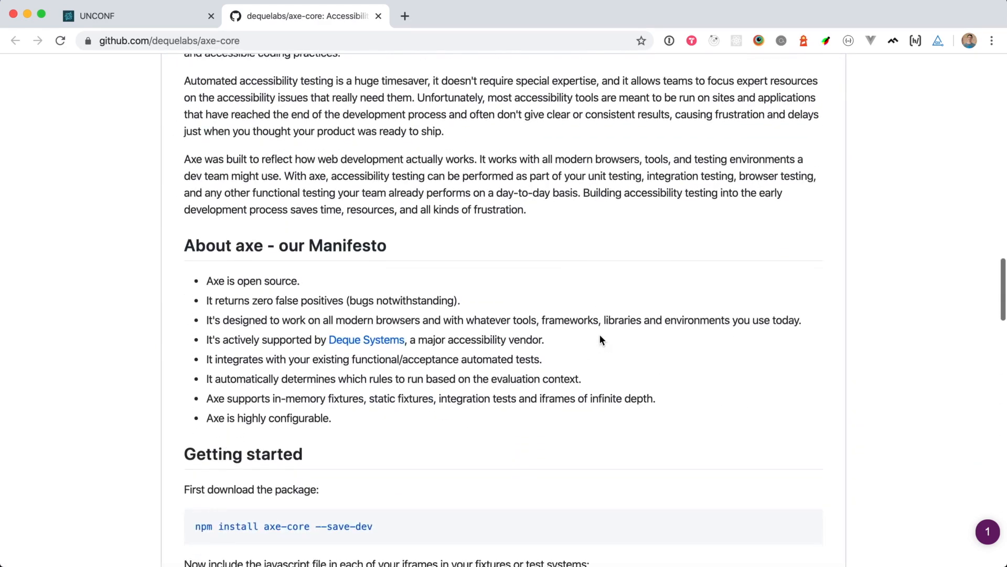
{"action": "scroll", "scroll_direction": "down", "scroll_amount": 3}
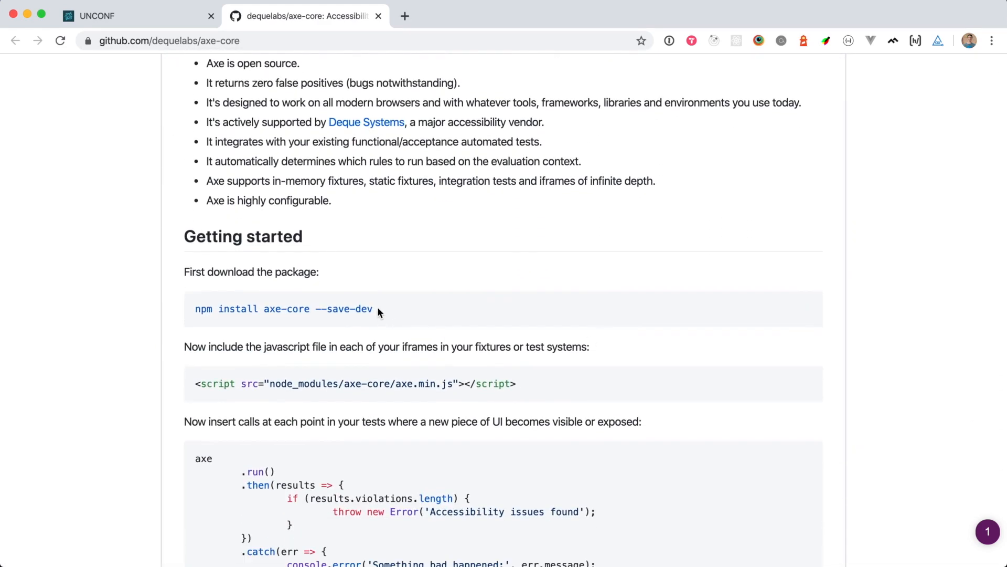